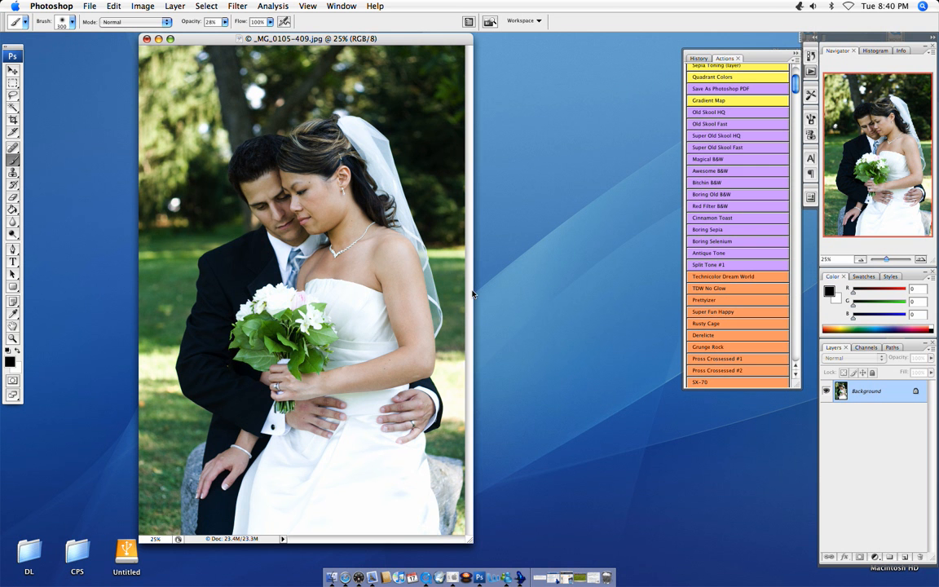
mouse_move(331, 47)
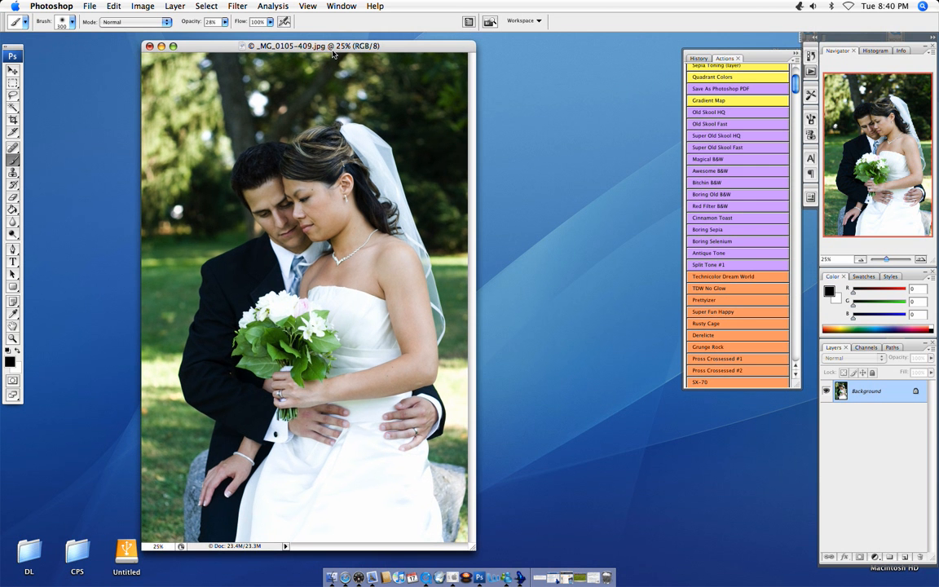
- Apply Unsharp Mask to the photo with Amount 93%, Radius 1.3 px and Threshold 0
left_click(237, 6)
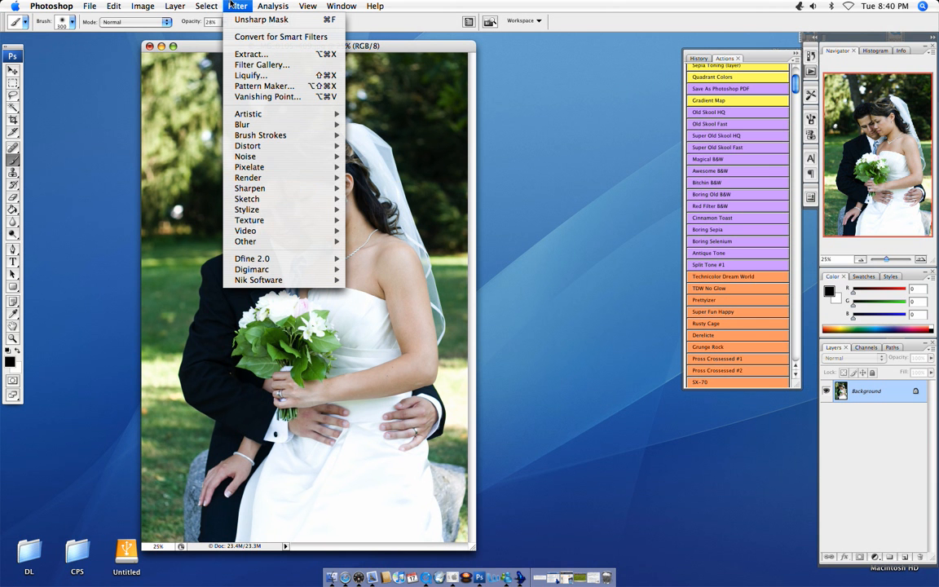
mouse_move(250, 189)
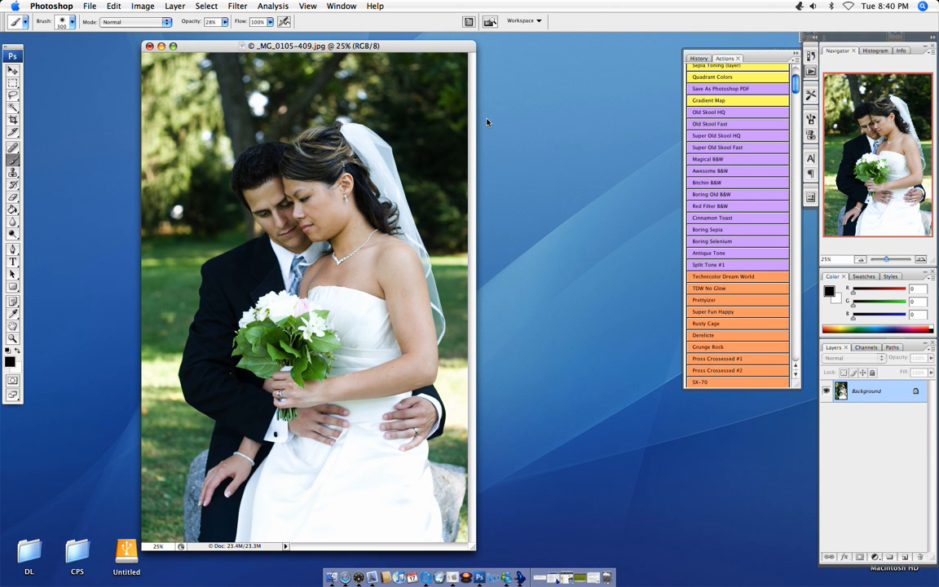
mouse_move(220, 7)
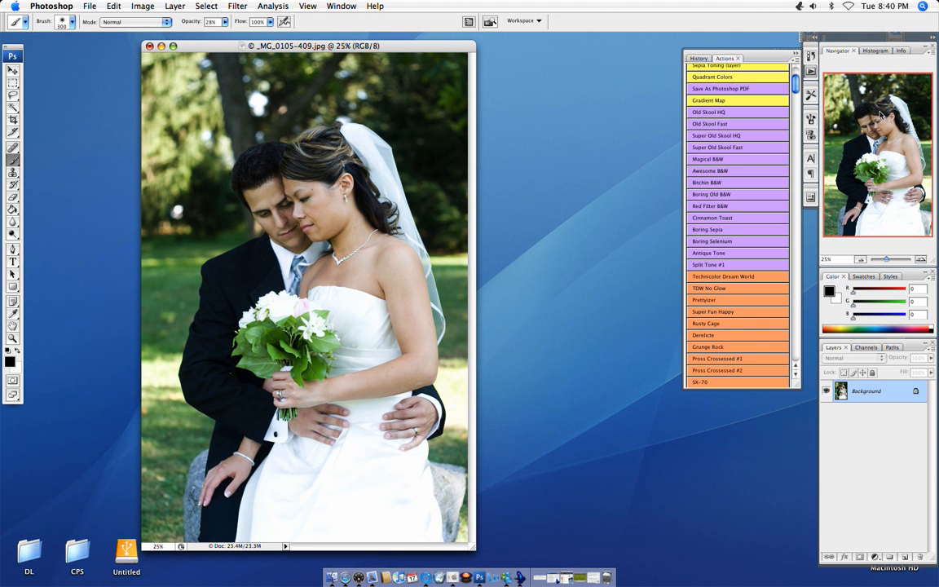
left_click(237, 6)
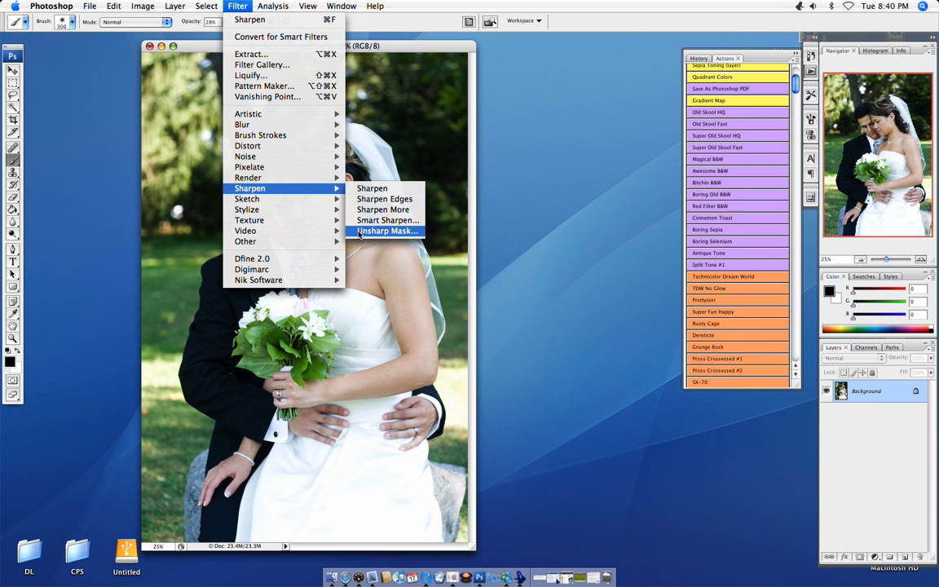
left_click(387, 231)
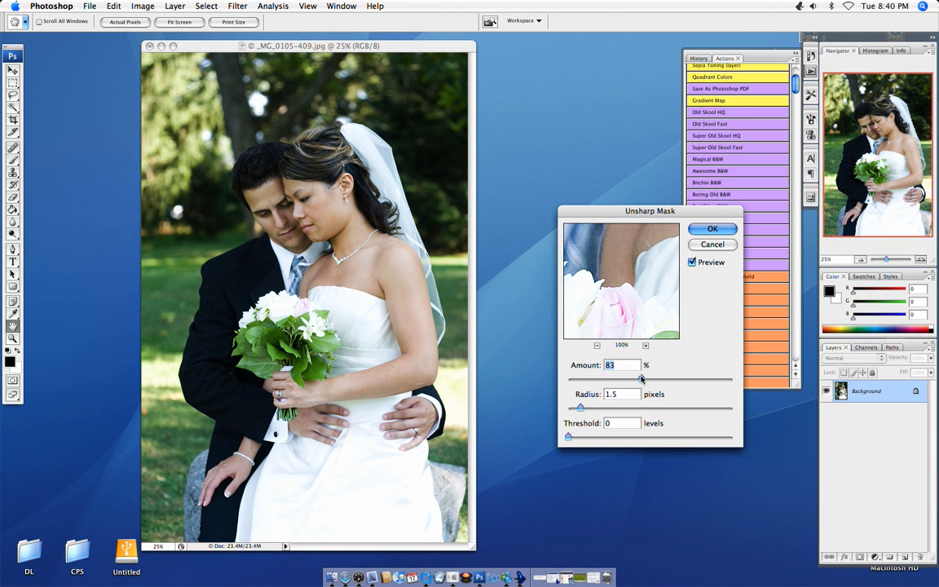
left_click_drag(640, 378, 660, 378)
type("1.3")
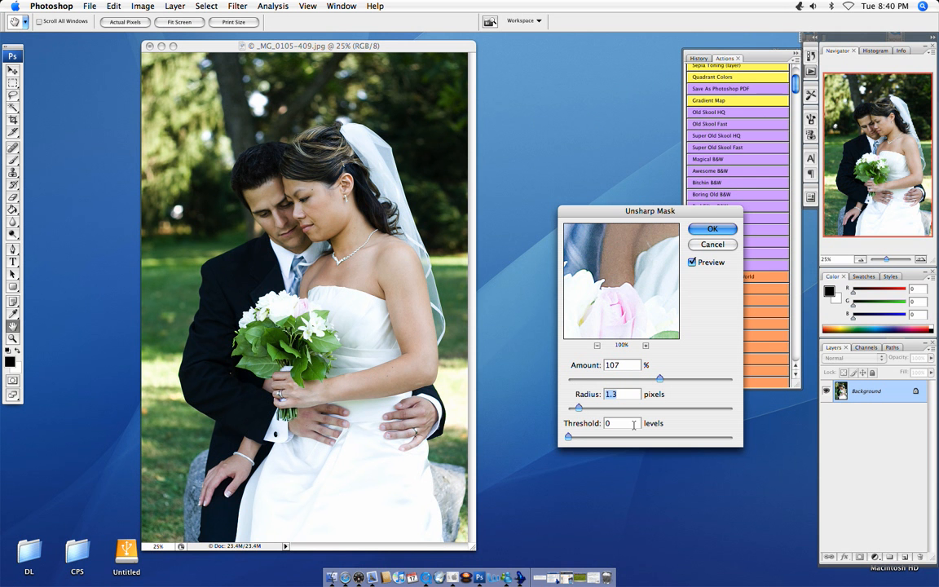
mouse_move(630, 295)
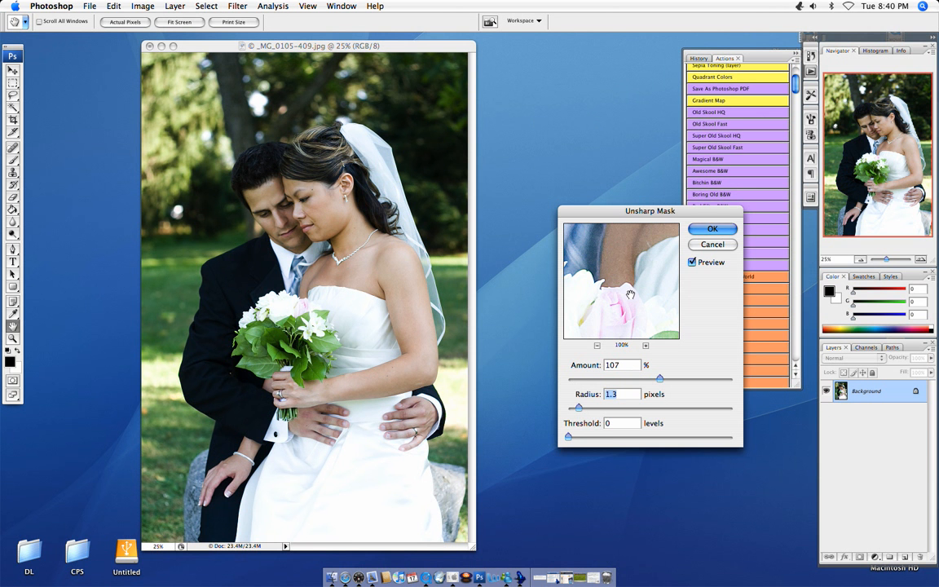
mouse_move(699, 301)
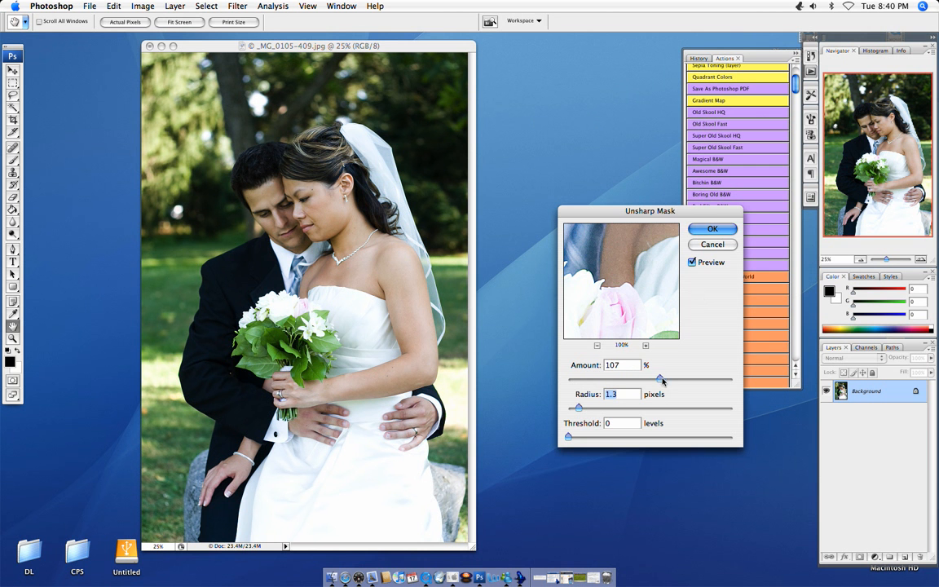
left_click_drag(660, 378, 651, 379)
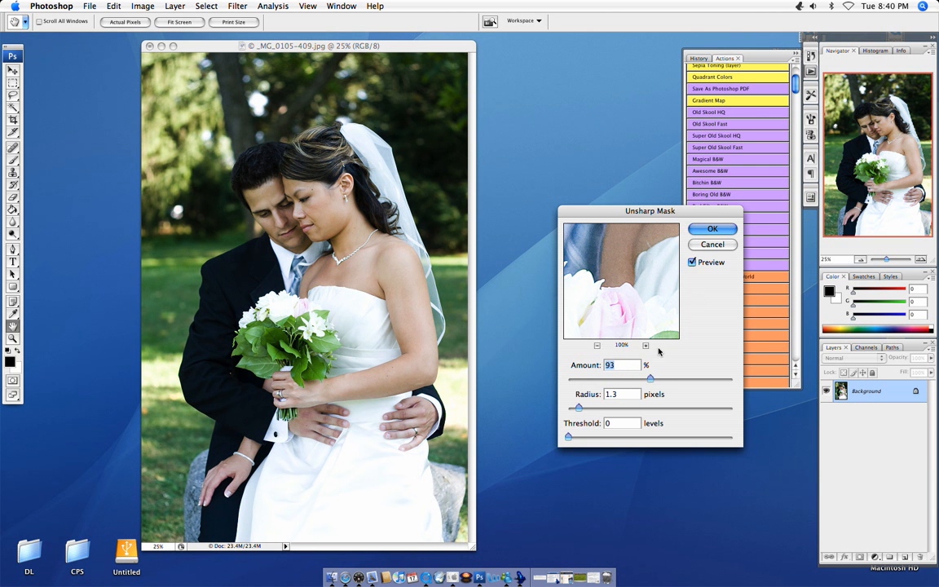
left_click(712, 228)
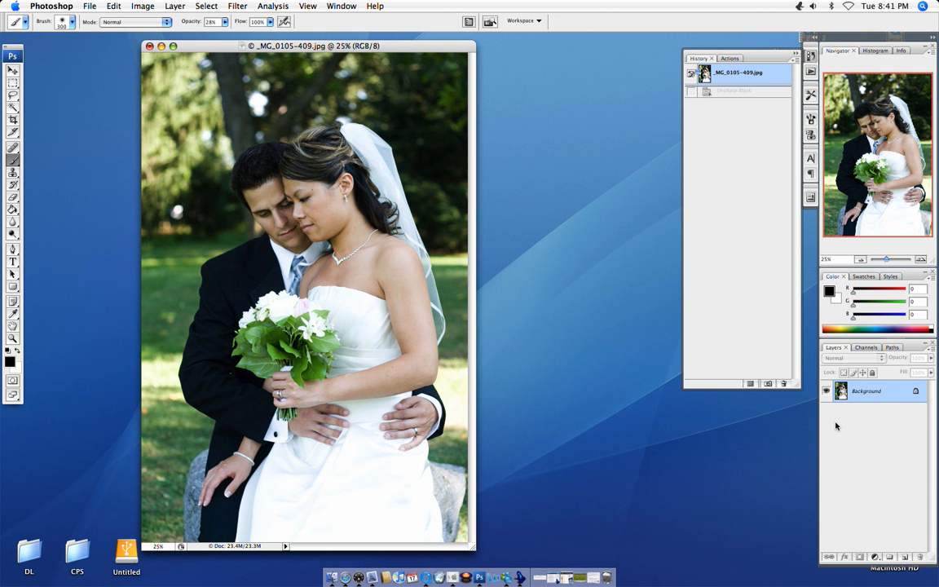
mouse_move(877, 428)
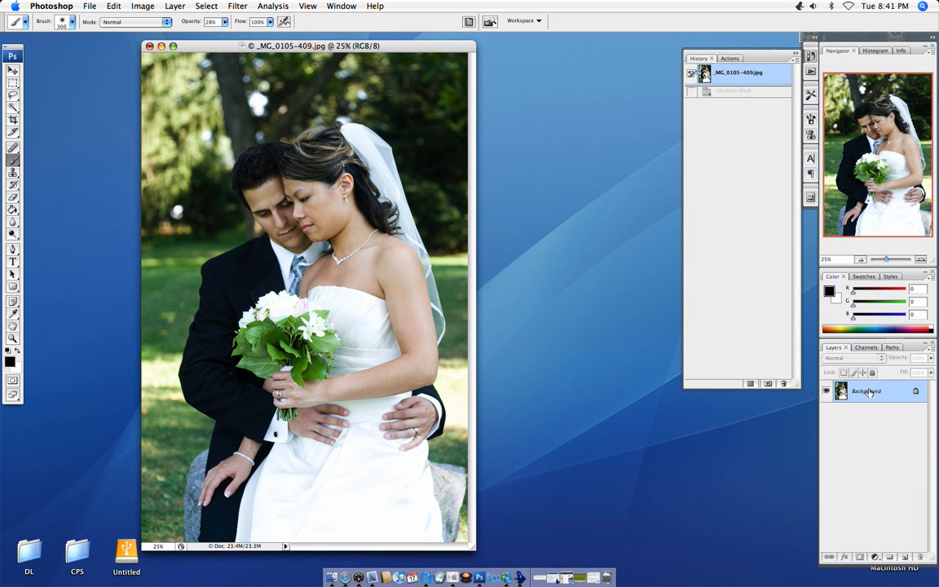
- Duplicate the background onto a new Layer 1 with Cmd+J
key("cmd+j")
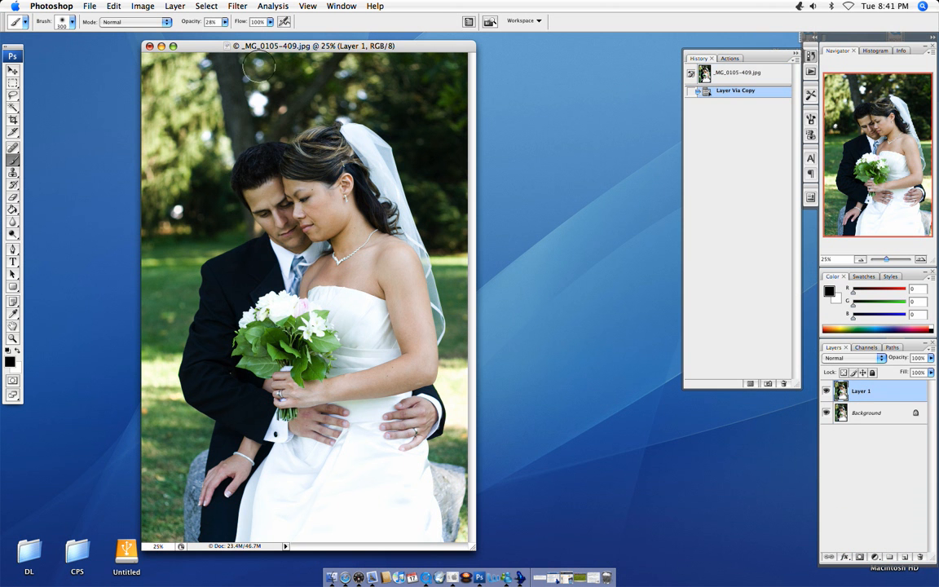
- Apply High Pass to Layer 1, settling the radius at 2.5 pixels
left_click(237, 5)
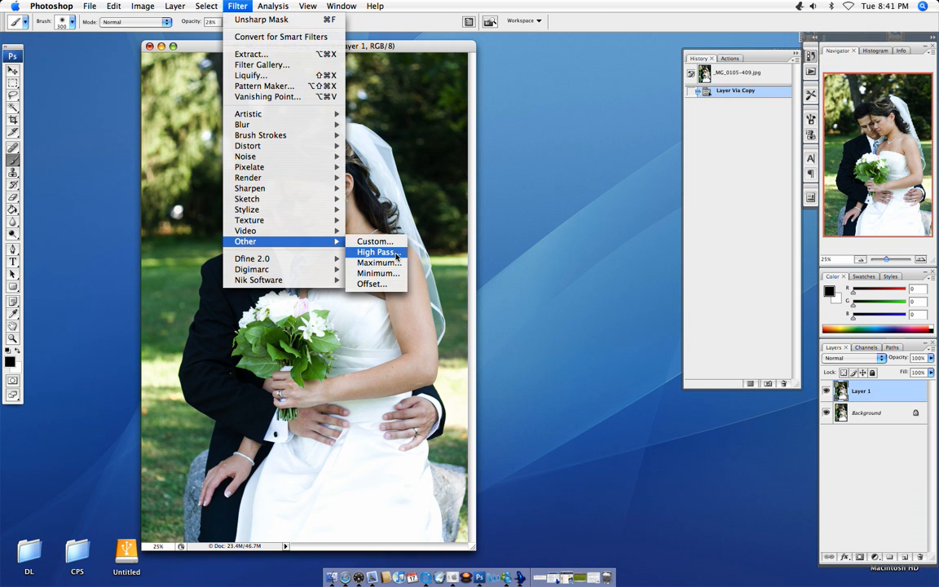
left_click(376, 251)
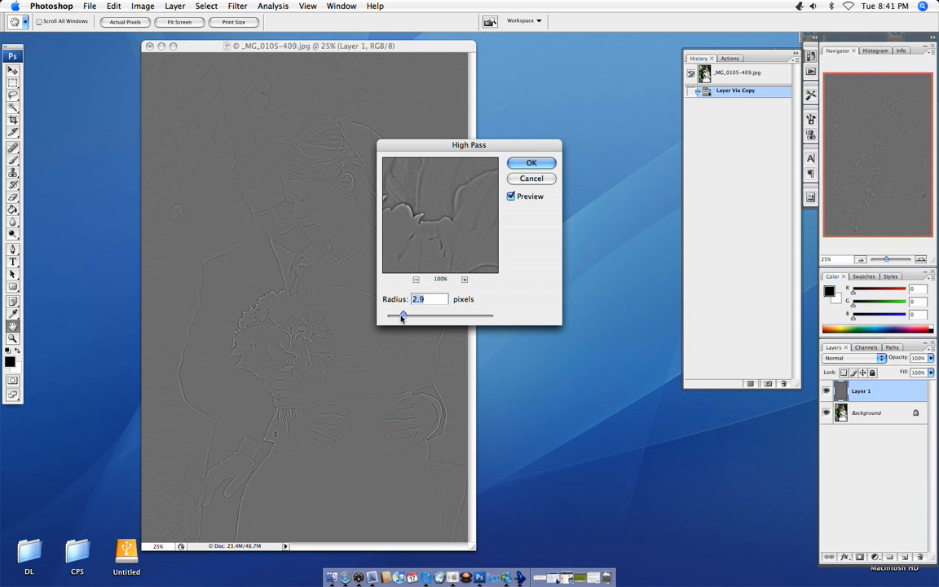
left_click_drag(402, 316, 486, 316)
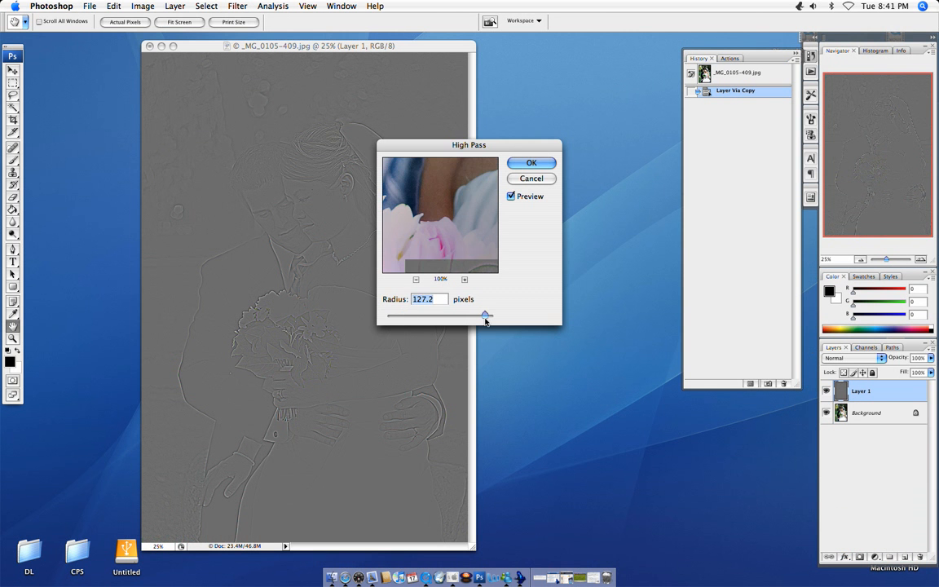
left_click_drag(485, 315, 426, 314)
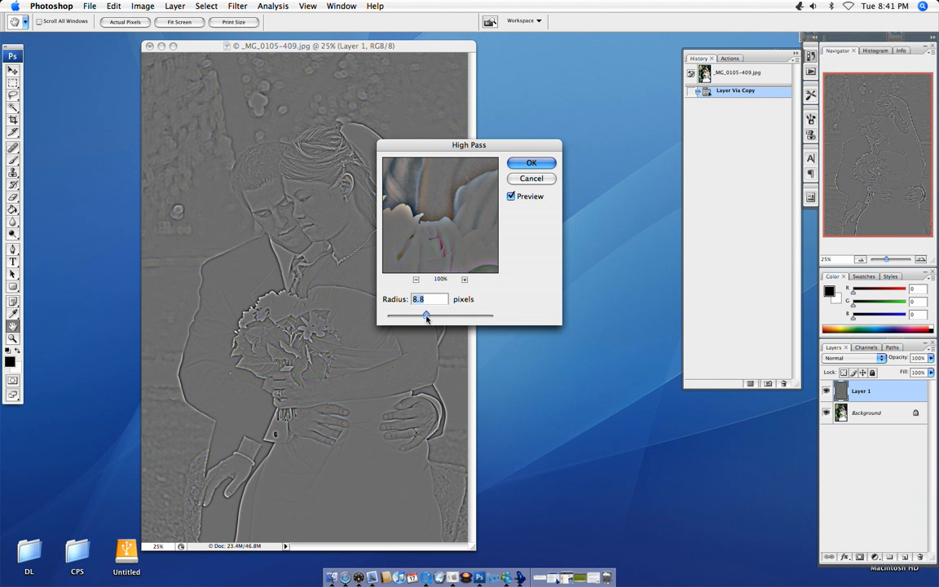
left_click_drag(425, 315, 407, 315)
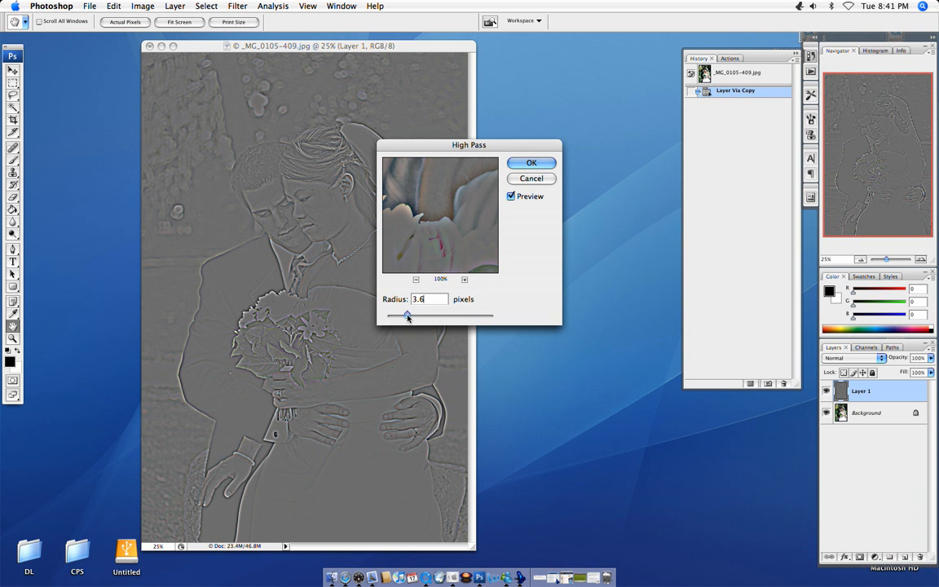
left_click_drag(407, 315, 399, 315)
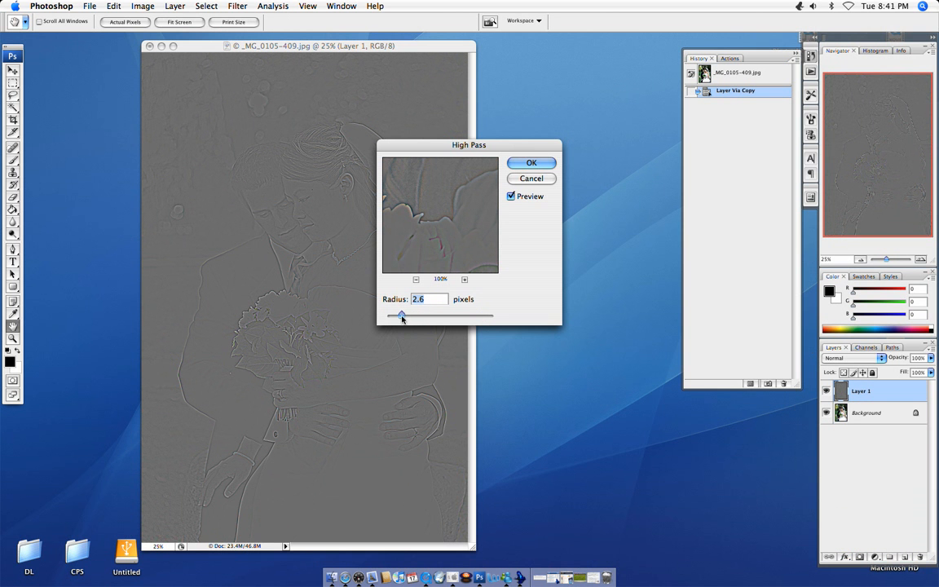
left_click_drag(402, 314, 400, 314)
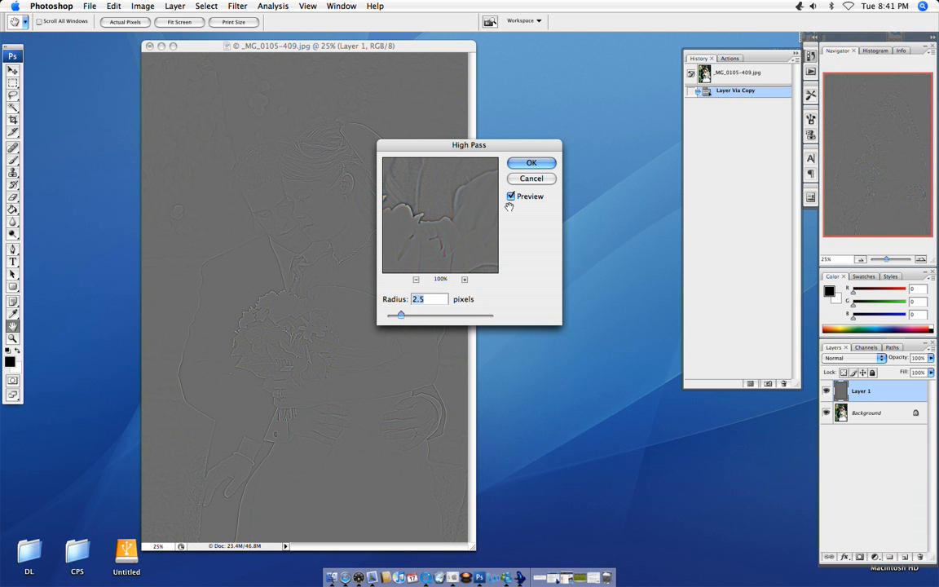
left_click(531, 162)
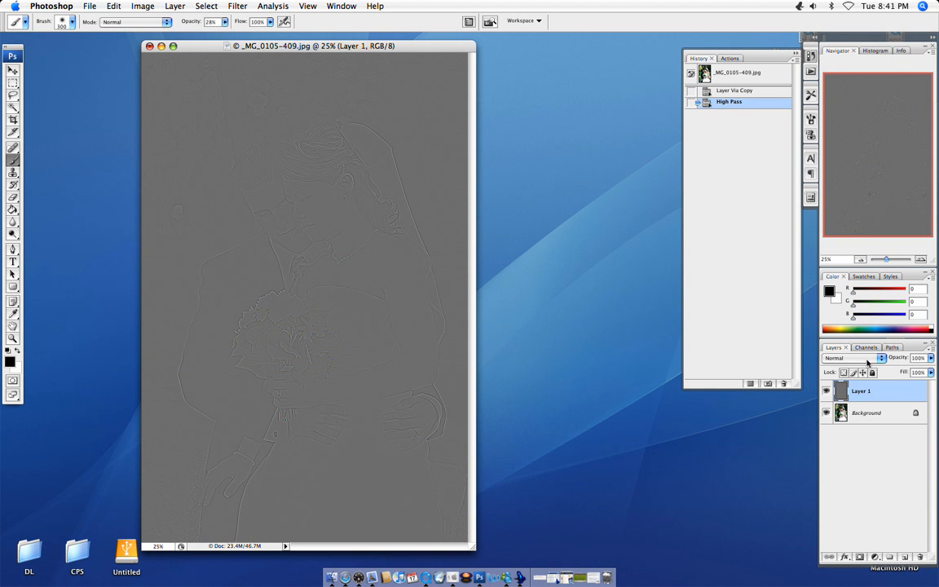
- Try Soft Light, Hard Light and Overlay blend modes on Layer 1, ending on Soft Light
left_click(853, 357)
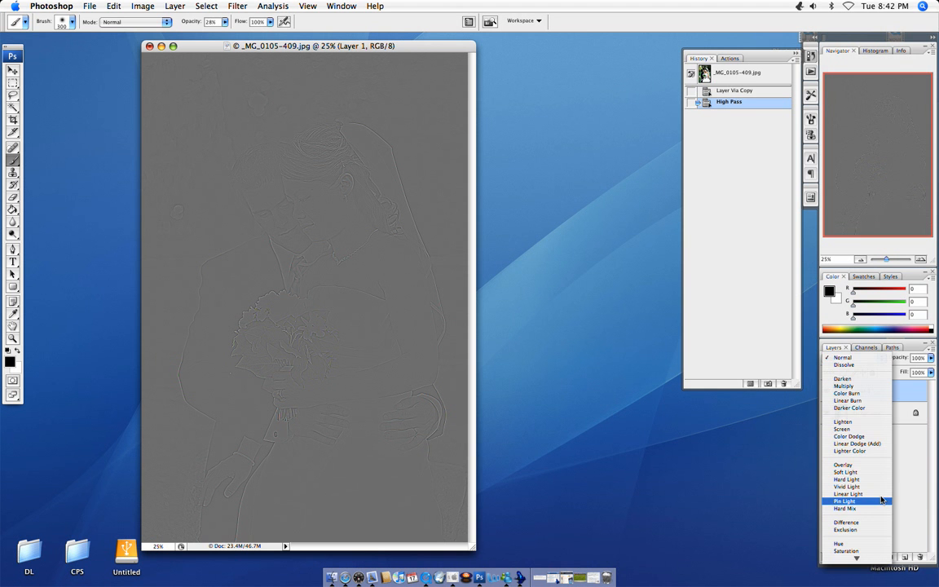
left_click(845, 472)
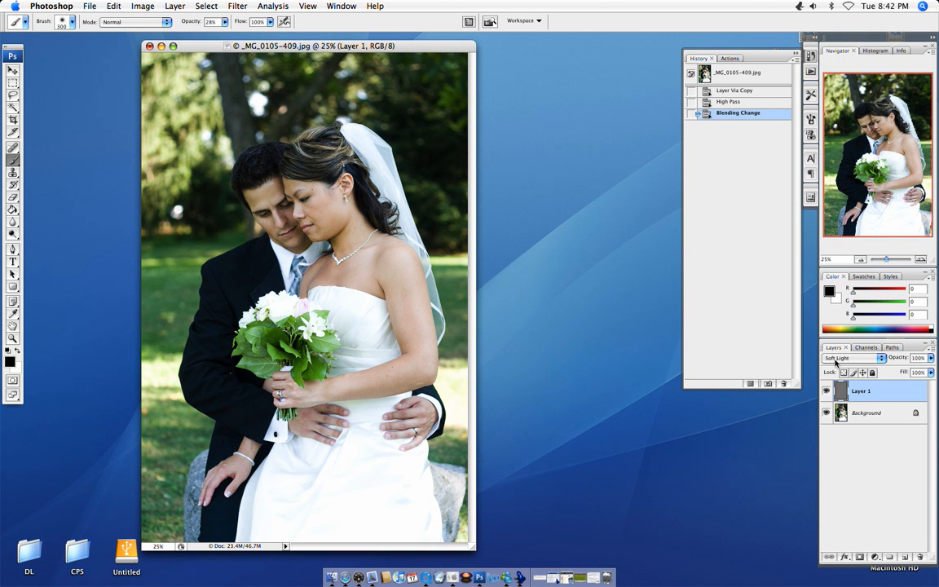
left_click(851, 358)
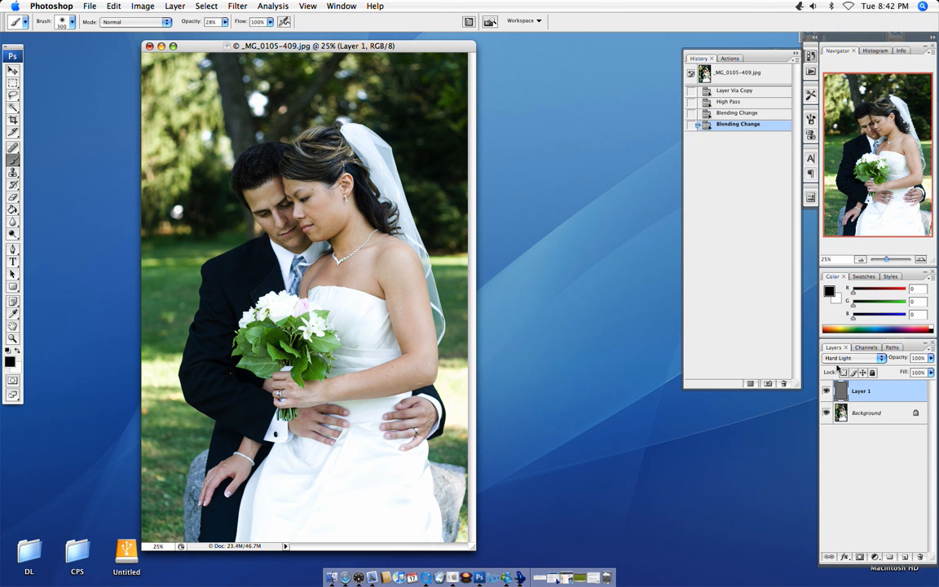
left_click(852, 358)
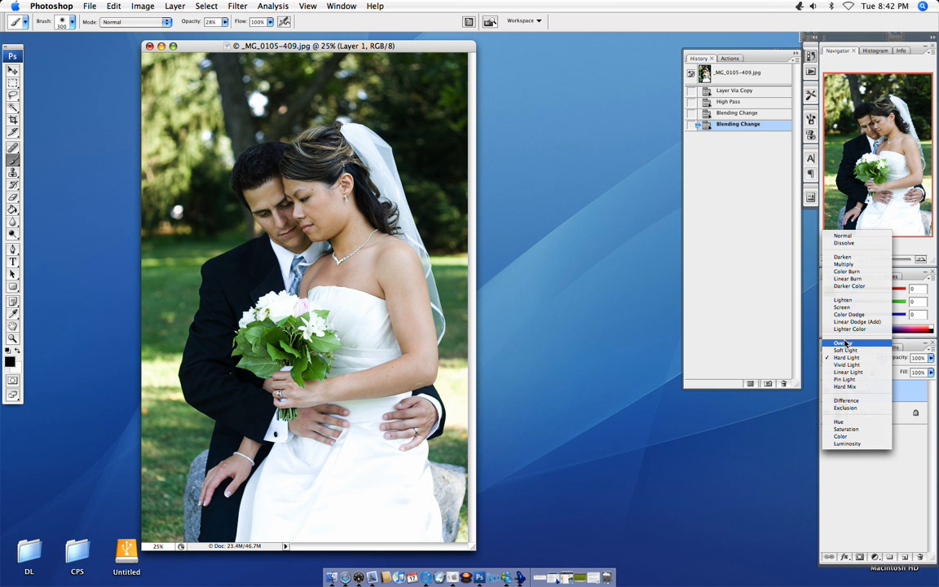
mouse_move(845, 343)
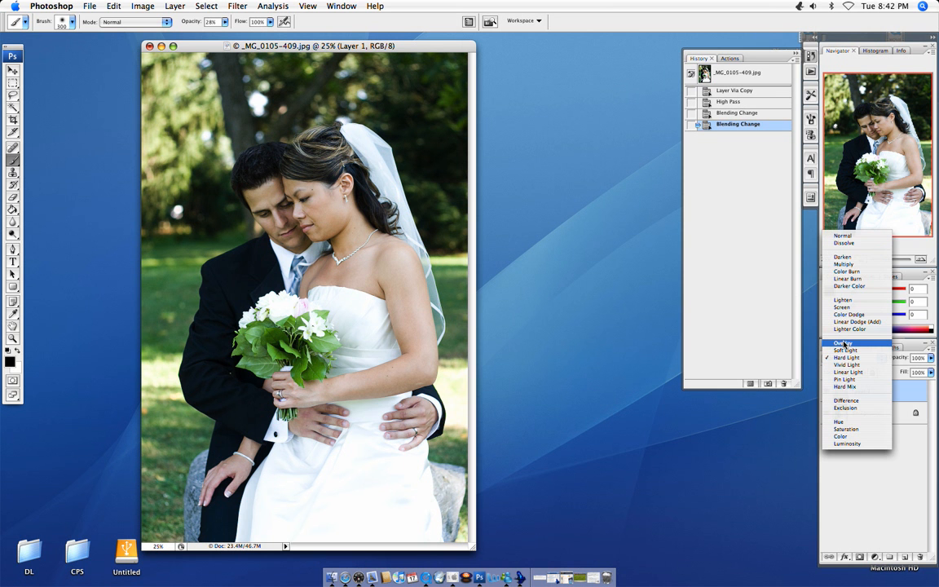
left_click(843, 343)
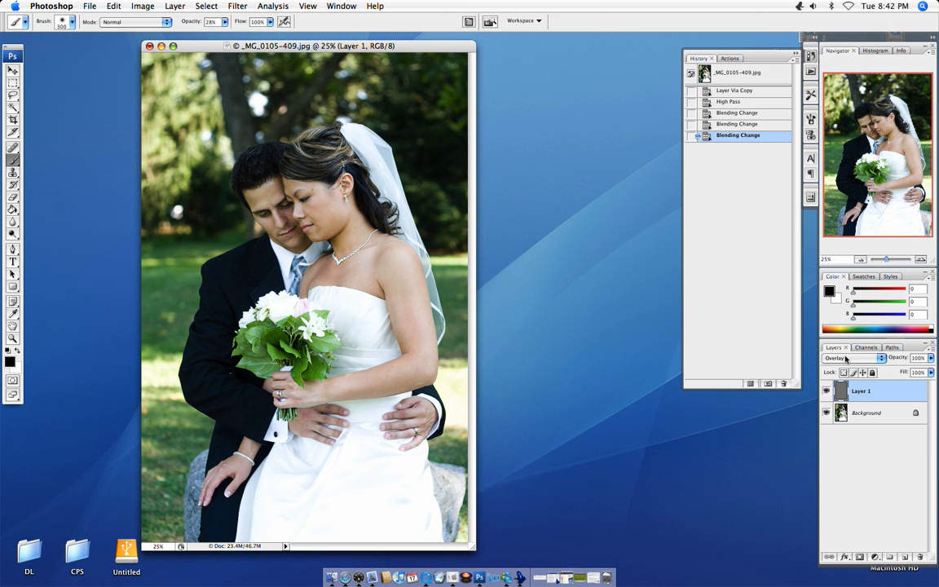
mouse_move(851, 358)
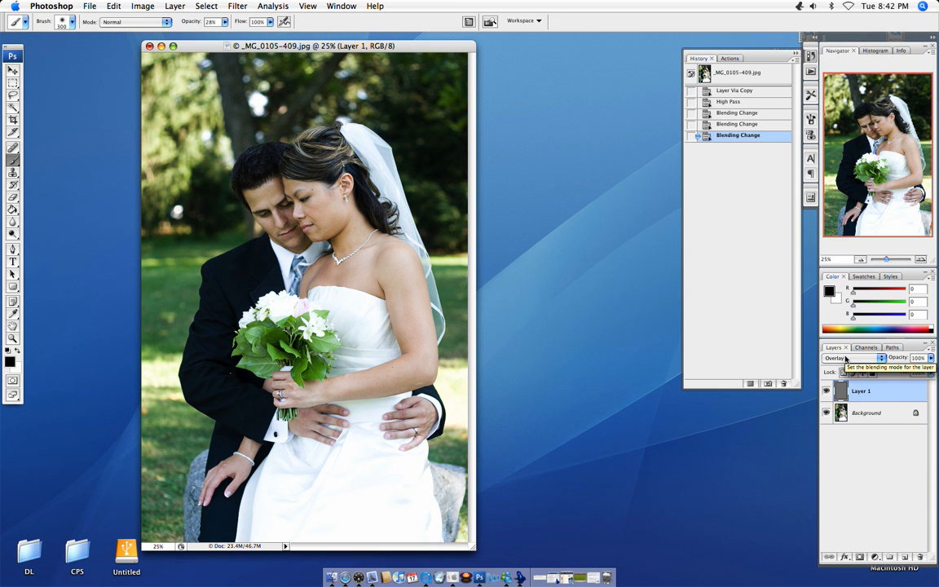
left_click(839, 358)
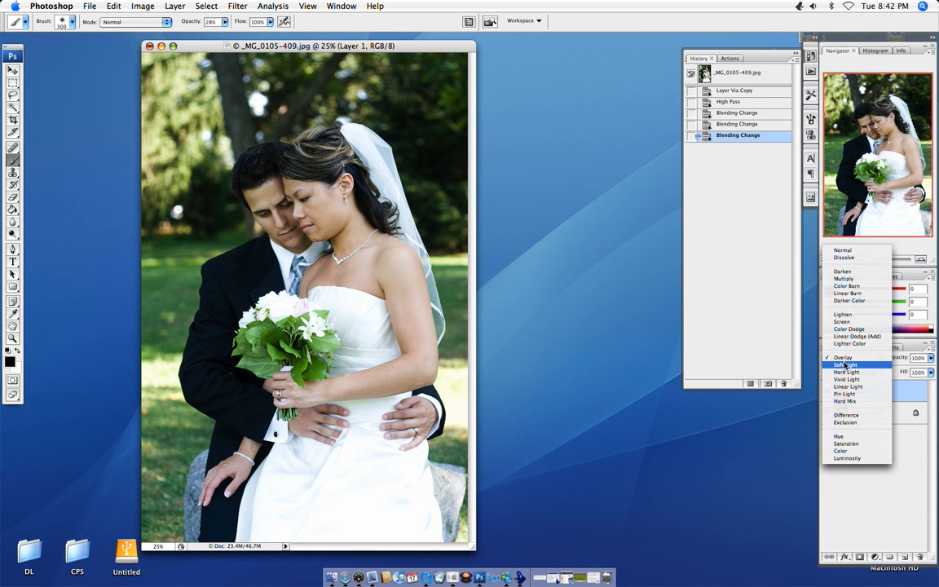
left_click(846, 365)
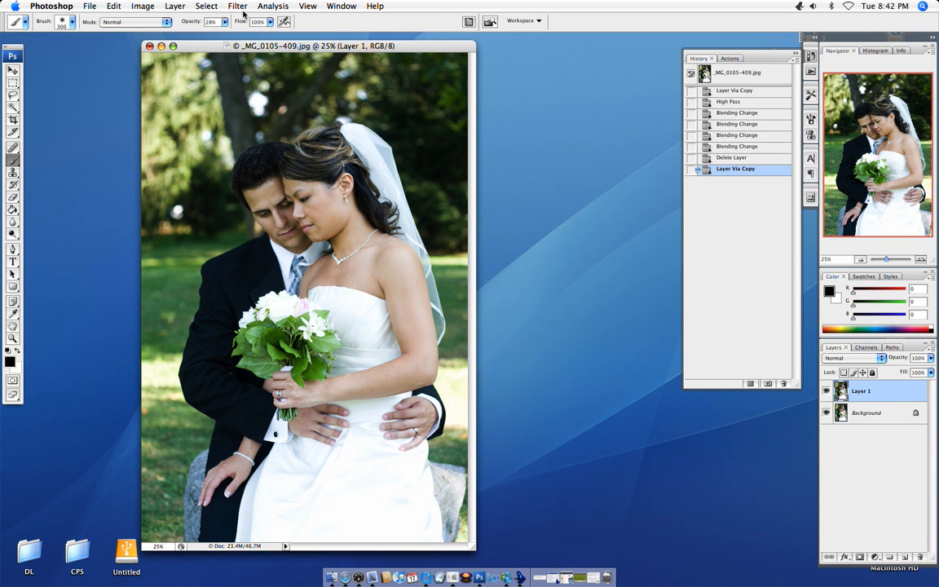
- Sharpen the fresh layer copy with Unsharp Mask at Amount 93, Radius 1.3, Threshold 0
left_click(237, 5)
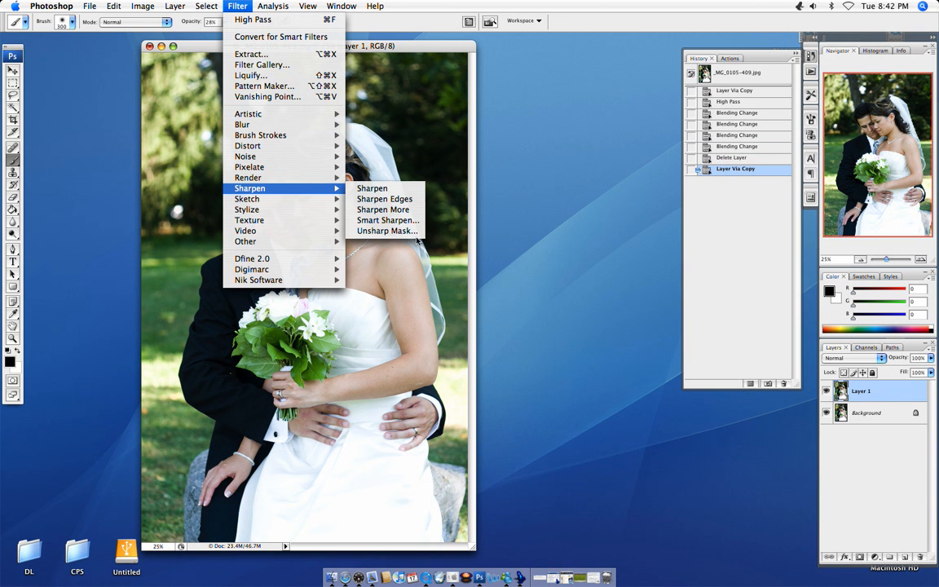
left_click(387, 231)
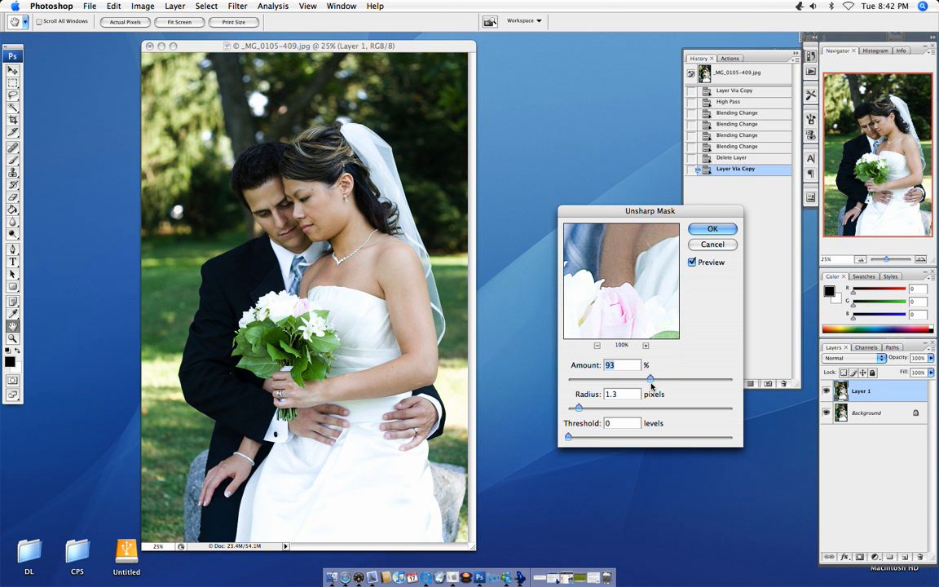
left_click(712, 229)
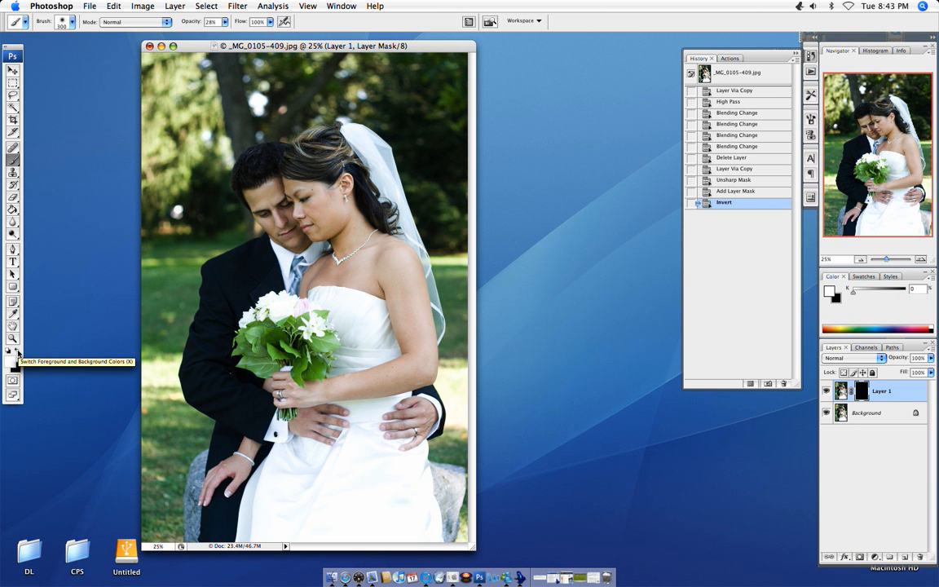
mouse_move(13, 161)
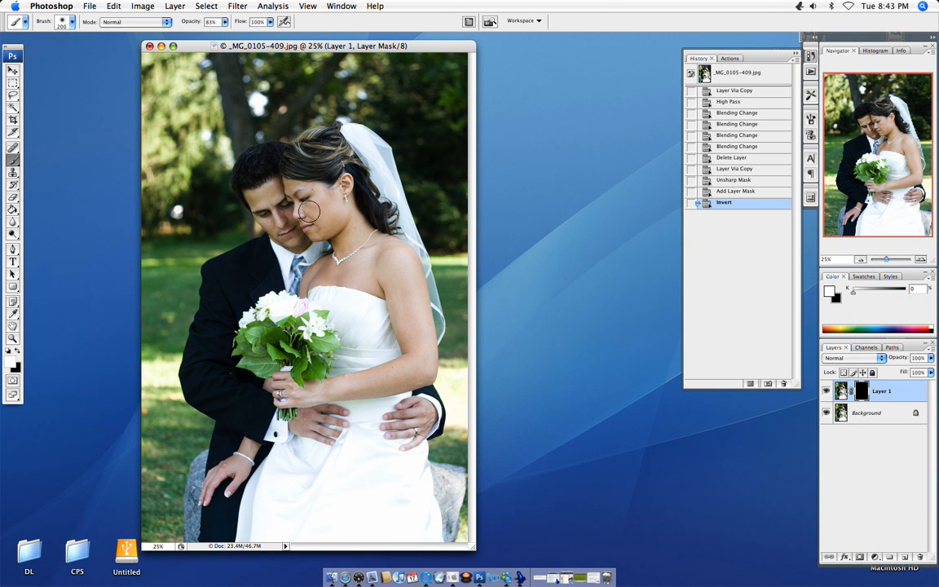
- Brush white into the layer mask over the bride's and couple's faces at 83% opacity
left_click(302, 208)
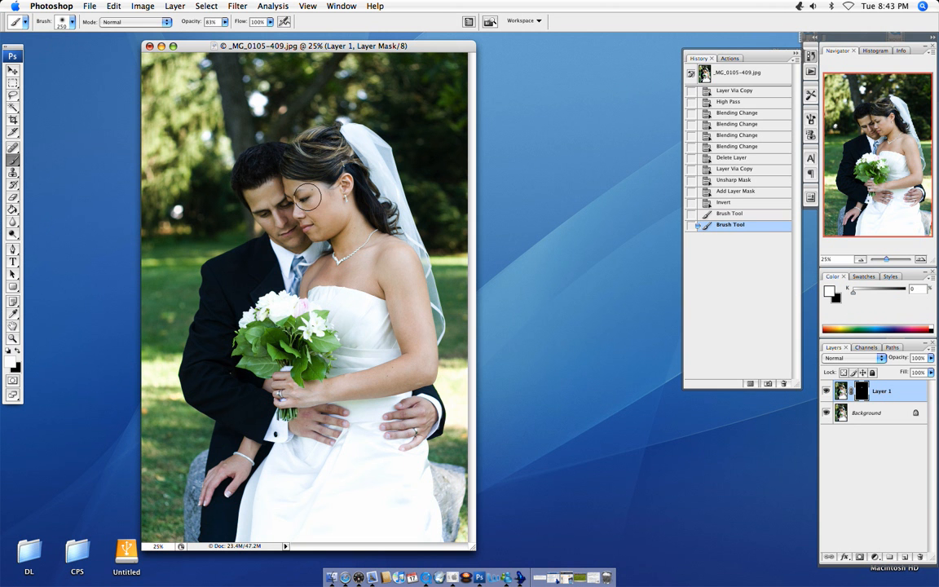
left_click_drag(307, 197, 323, 161)
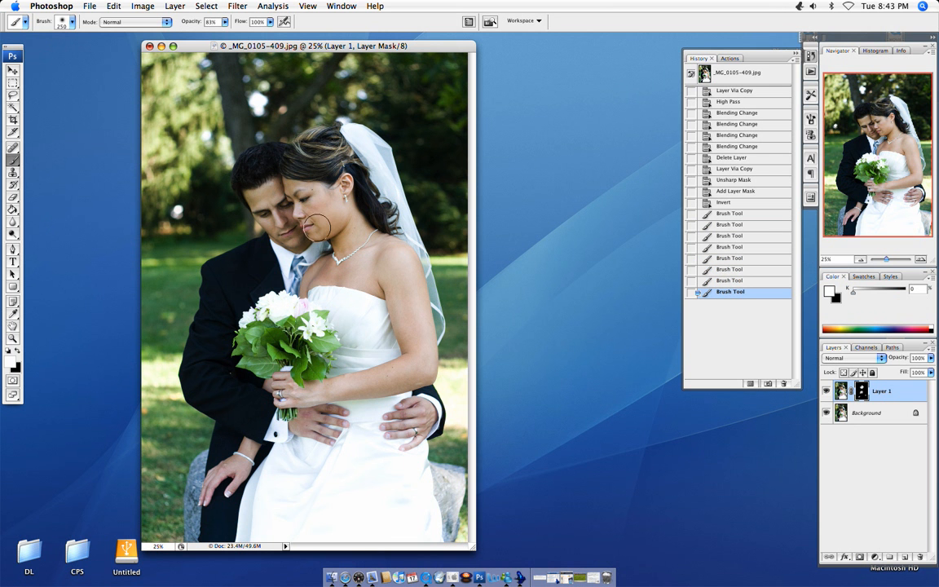
left_click_drag(317, 228, 367, 228)
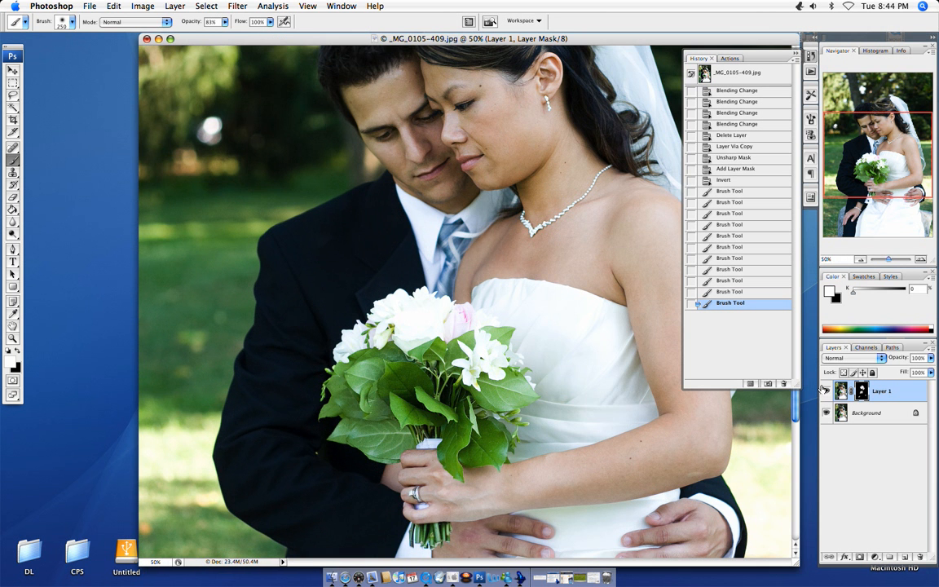
mouse_move(824, 390)
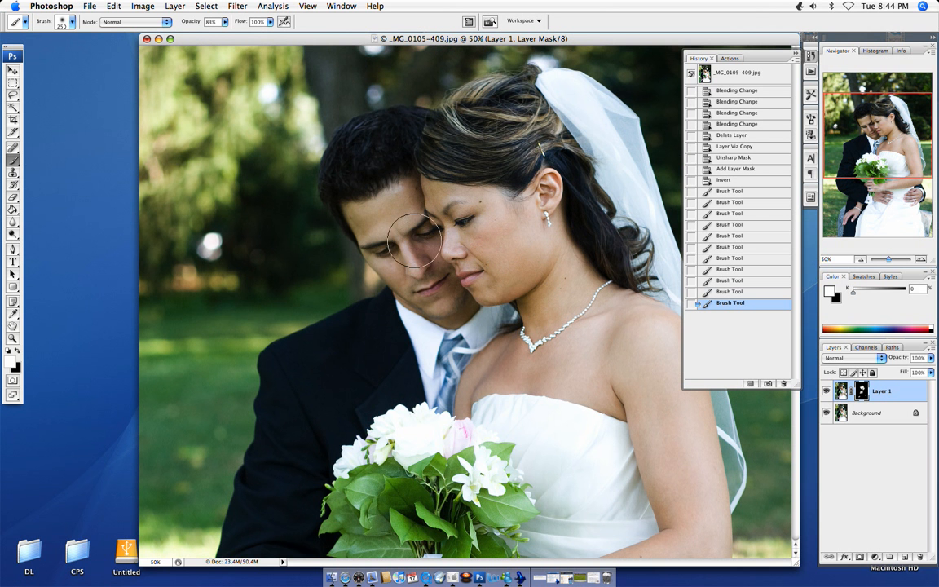
mouse_move(211, 152)
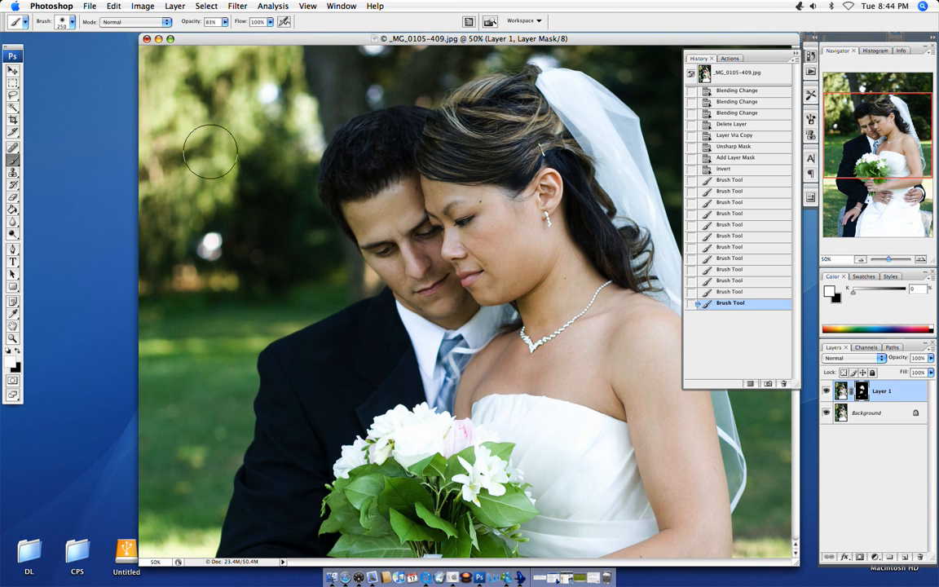
mouse_move(361, 407)
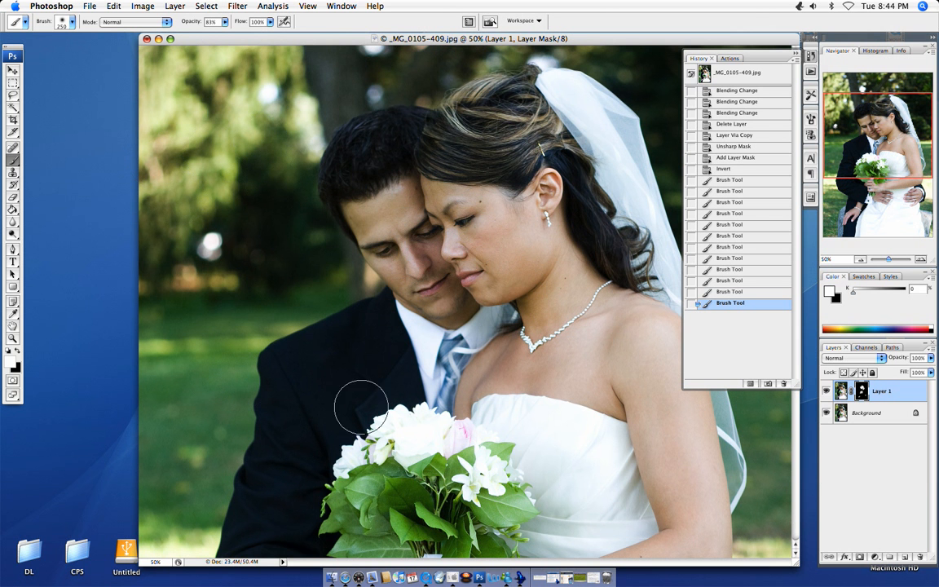